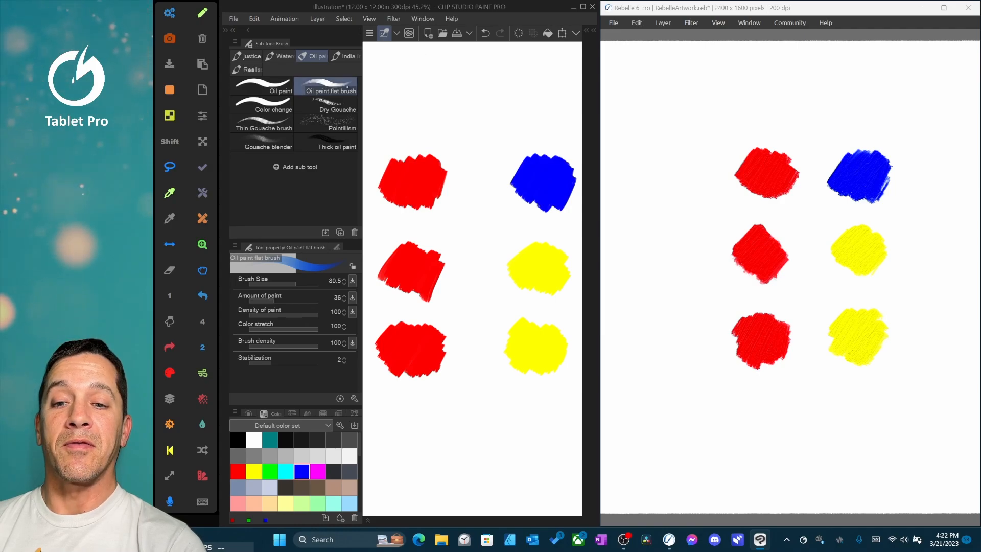
Step: Show the Oil paint flat brush's Sub Tool Detail ink settings, with Perceptual colour mixing
click(422, 18)
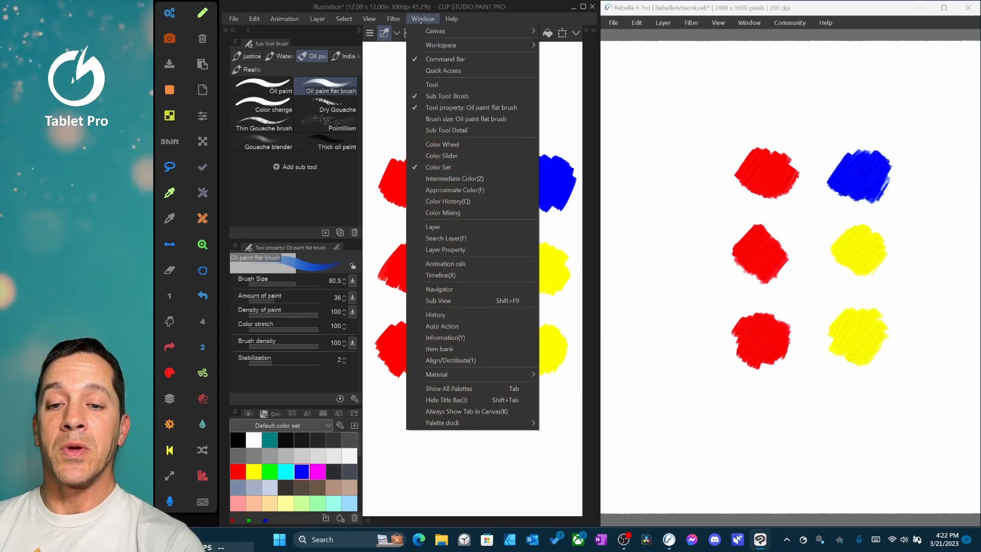
click(447, 130)
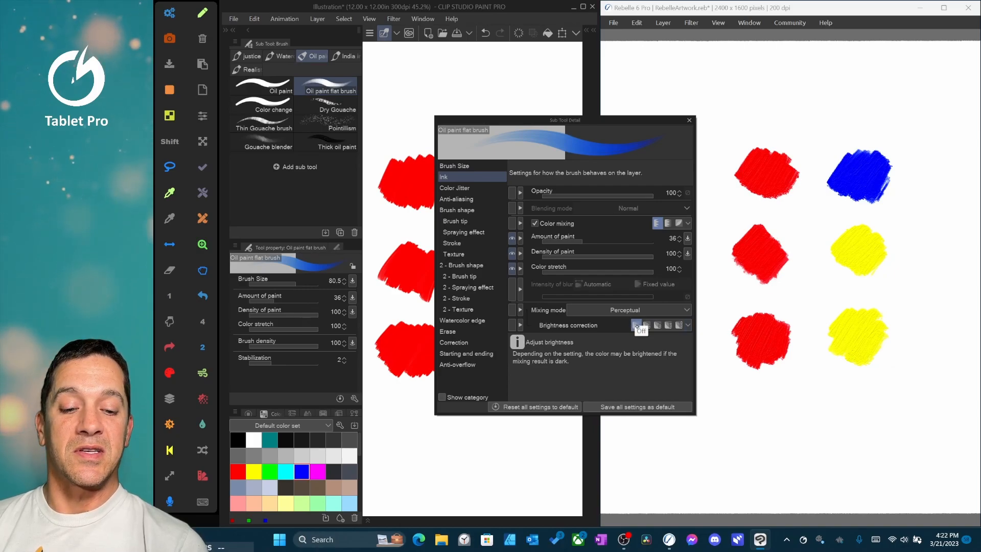
mouse_move(624, 310)
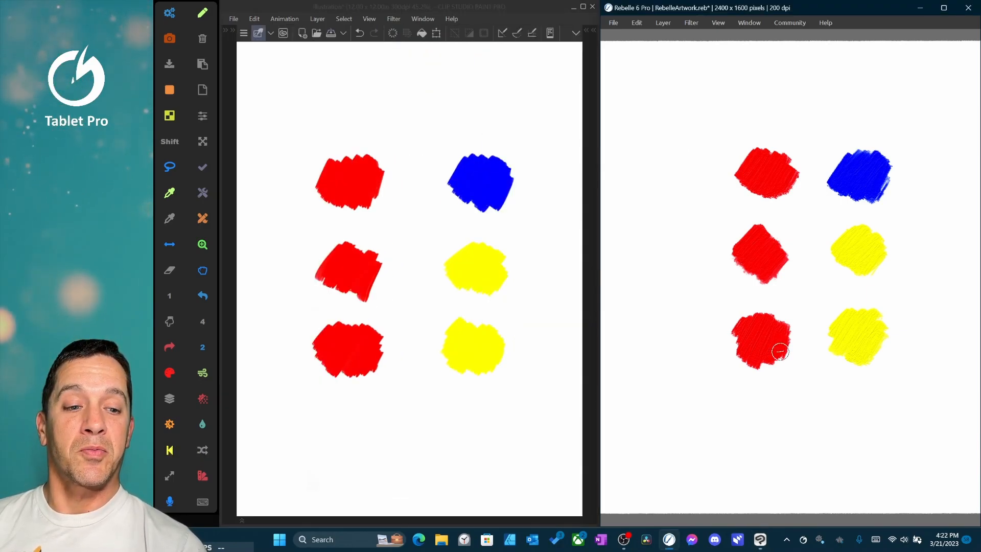
Step: Show the Layers and Color Set panels, listing the oil pigments by name
key(f7)
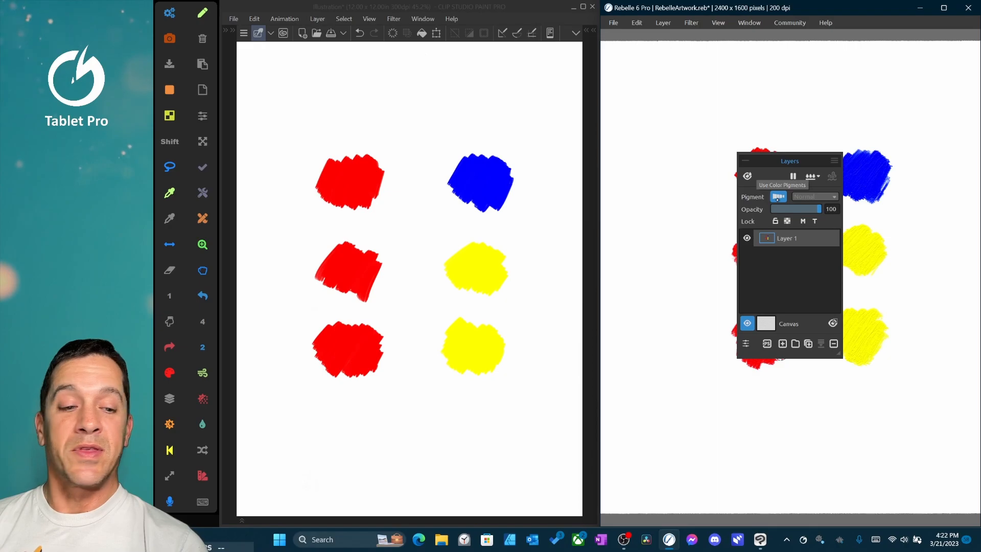
key(f9)
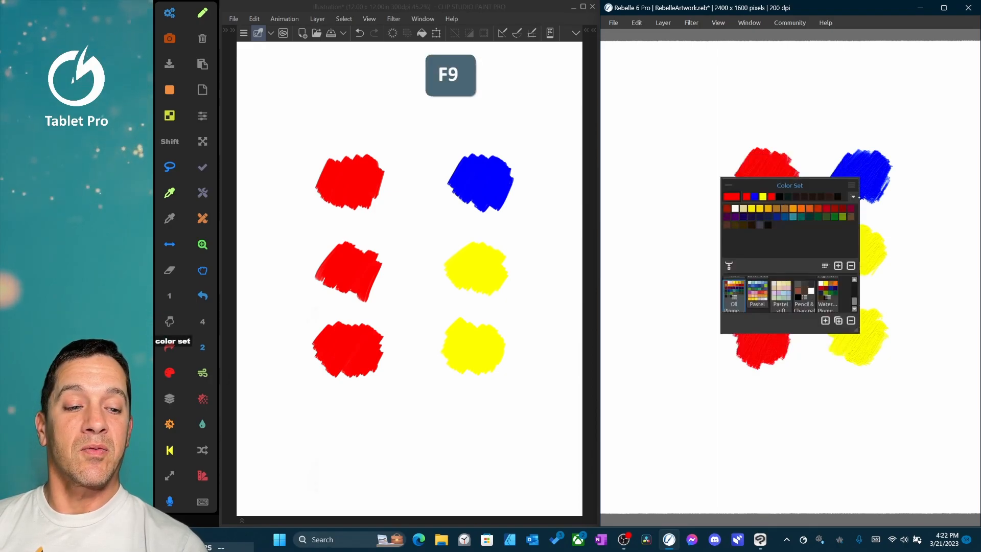
click(850, 185)
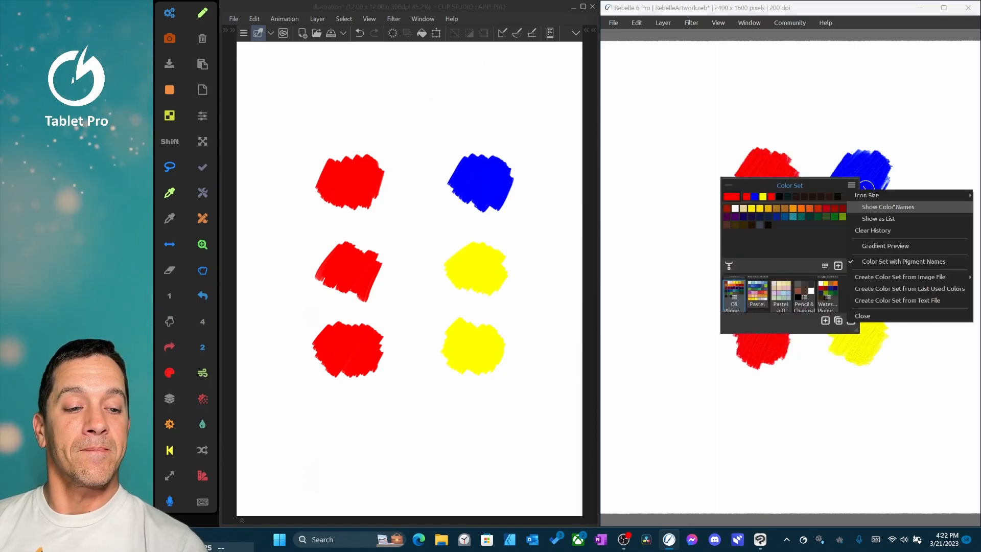
click(878, 218)
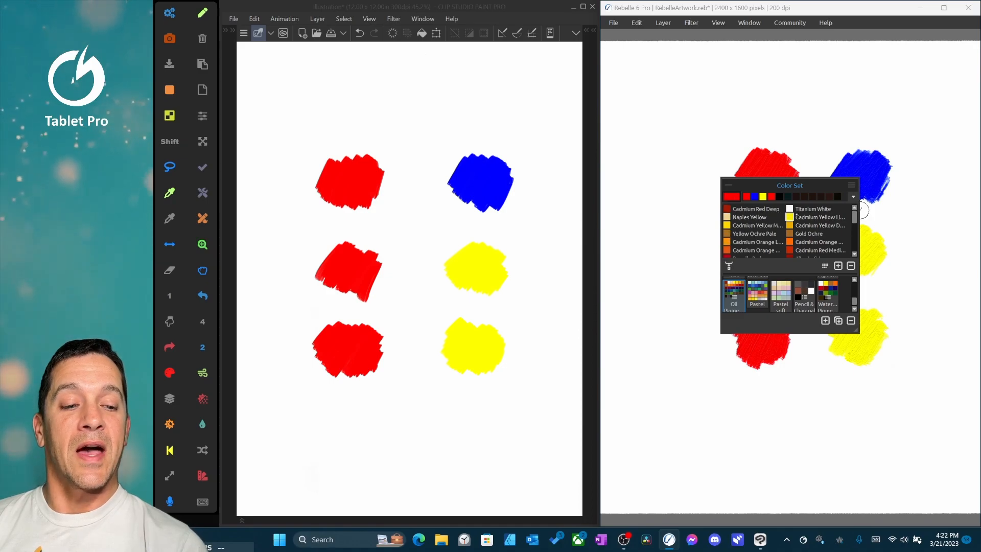
scroll(down, 3)
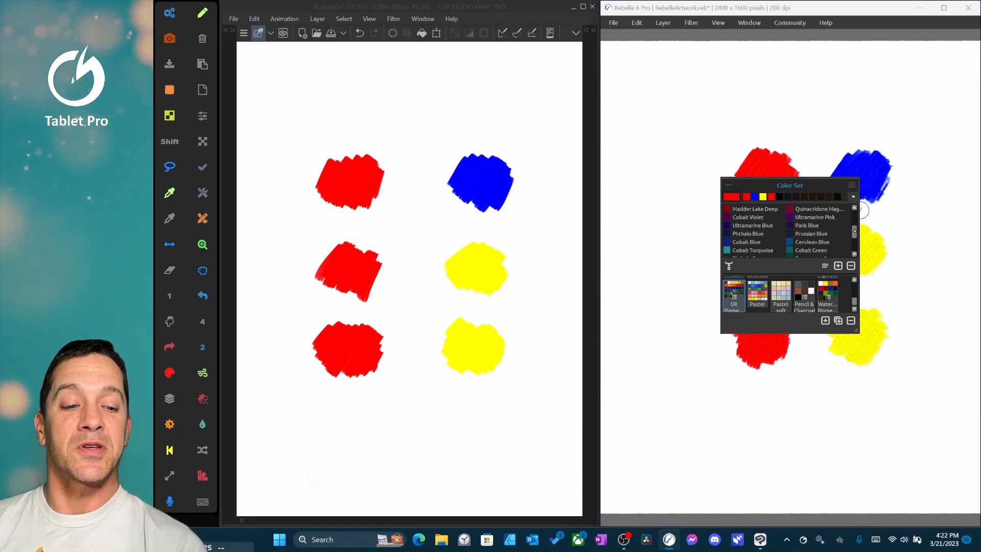
scroll(down, 3)
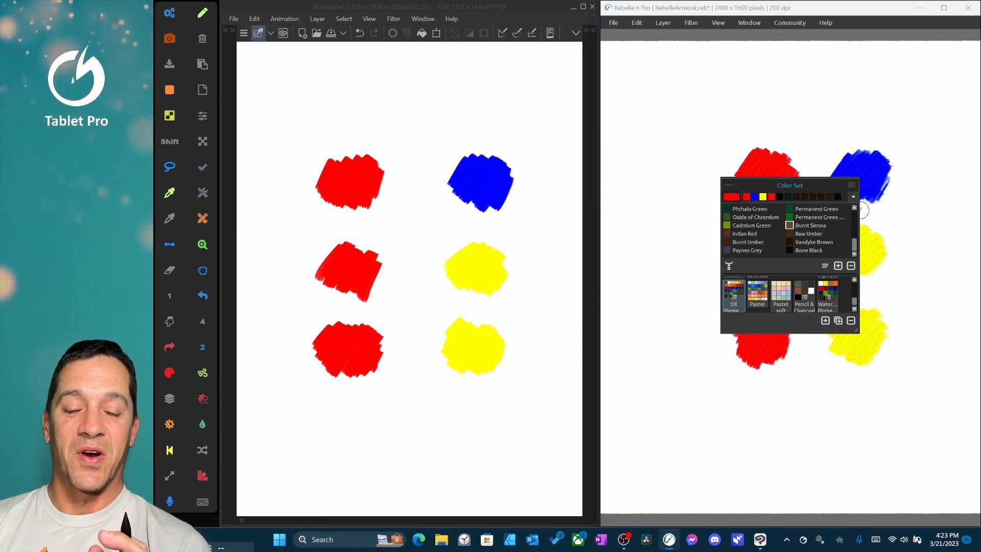
mouse_move(852, 185)
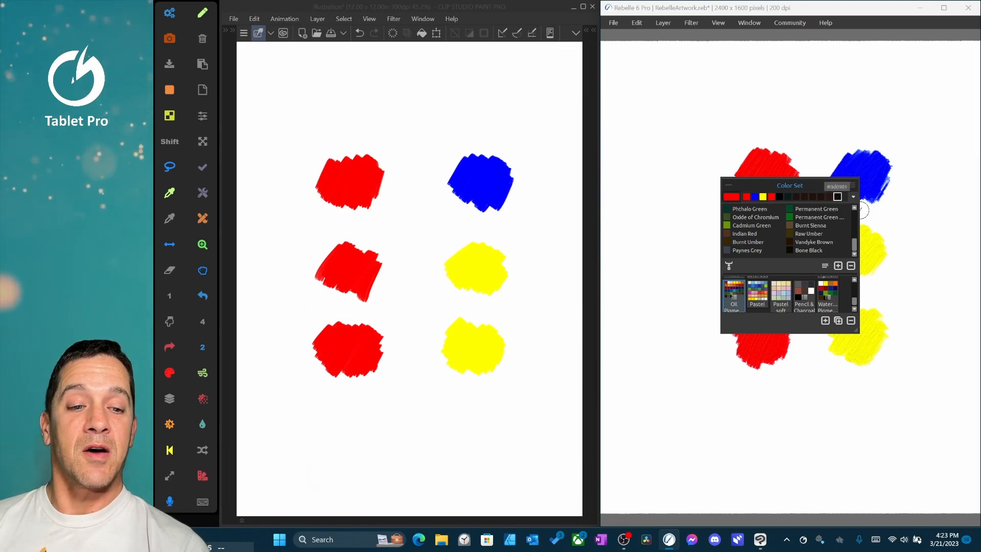
Step: Hide the colour set and smear the bottom red patch into yellow with the flat brush
key(f9)
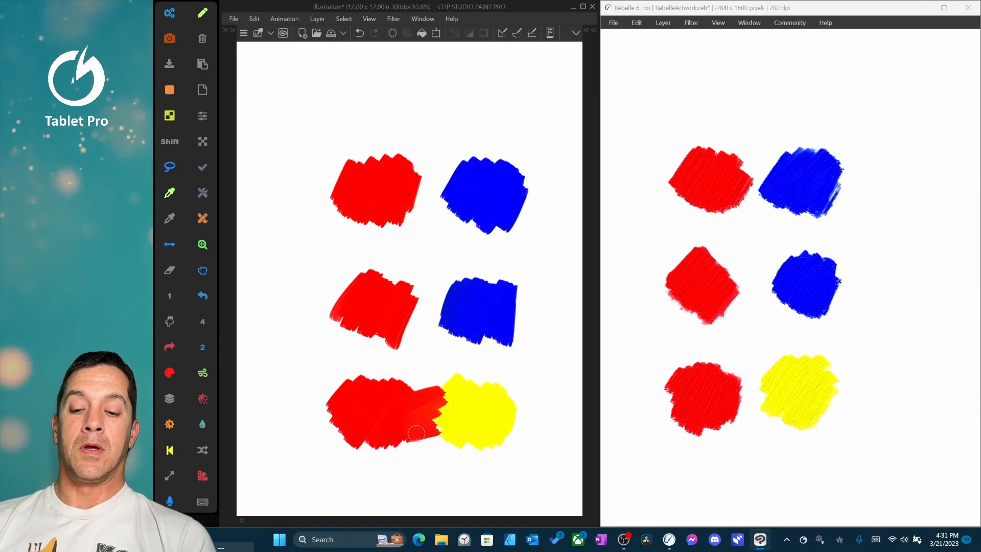
drag(416, 434, 454, 413)
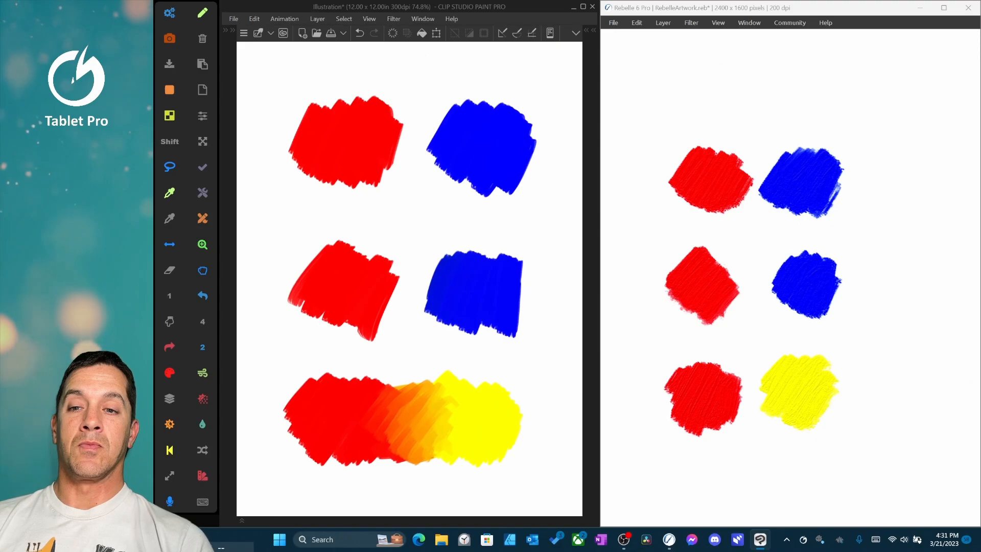
Step: Restore the tool palettes and pick the Gouache brush from the custom brush group
click(243, 33)
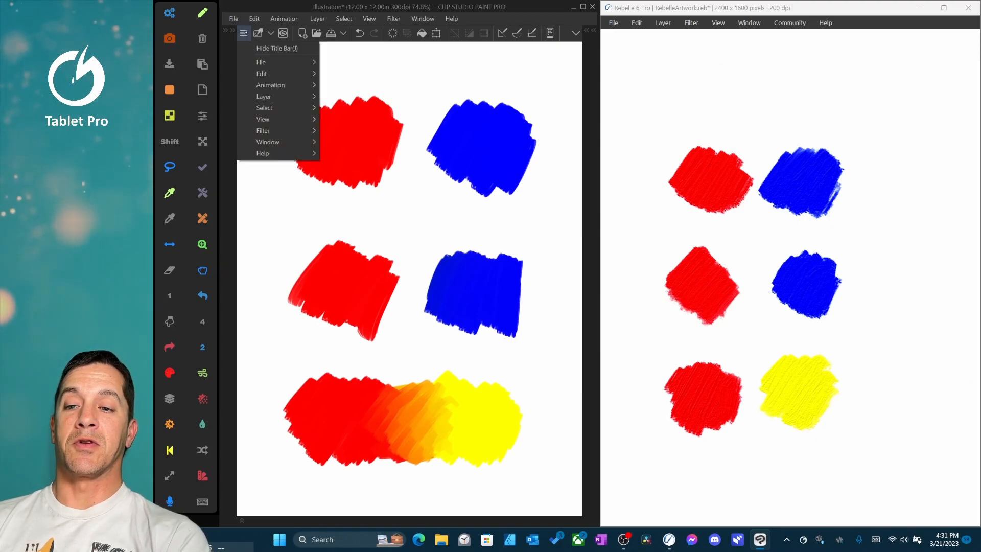
click(243, 33)
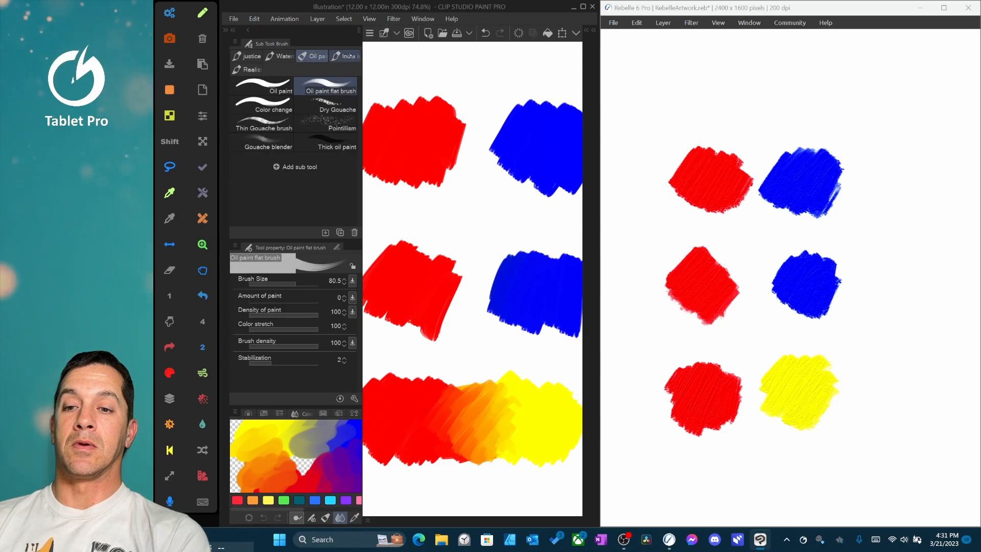
click(345, 56)
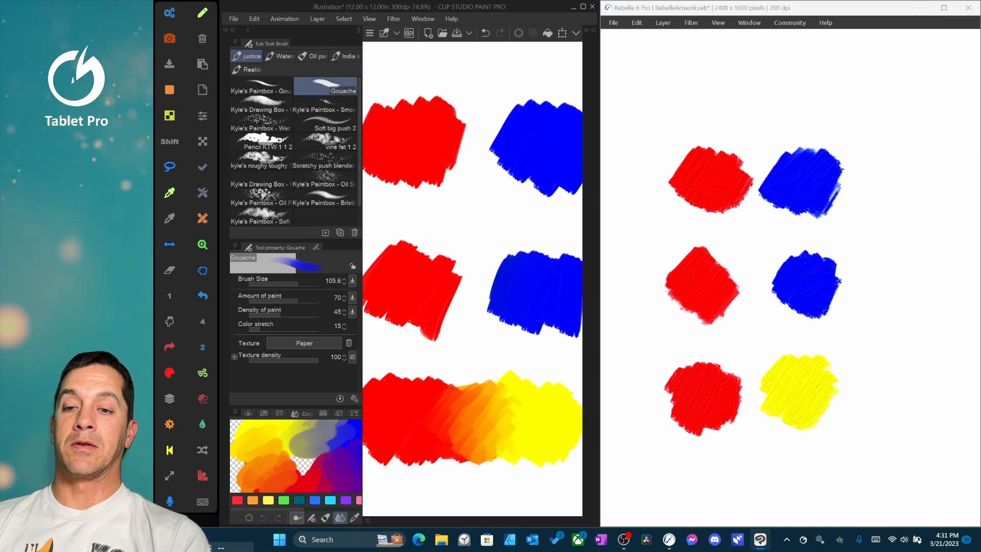
click(393, 18)
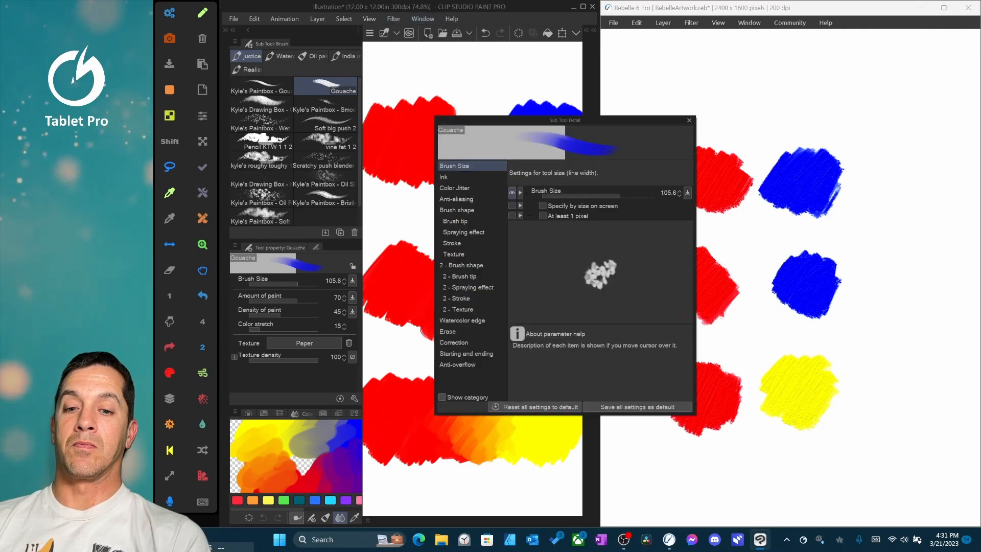
Step: Adjust the Gouache brush's ink colour-mixing settings and blend bottom-row red into yellow
click(443, 177)
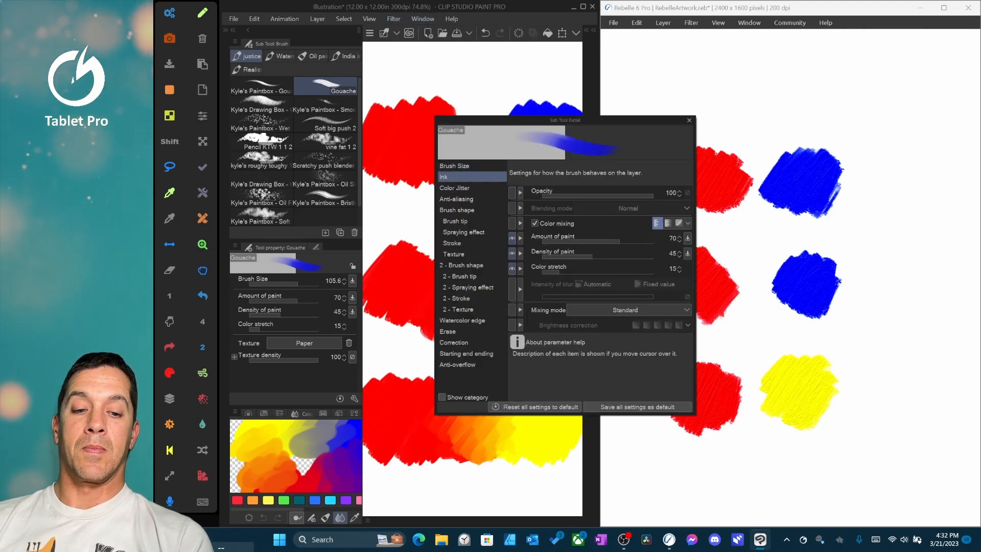
click(625, 310)
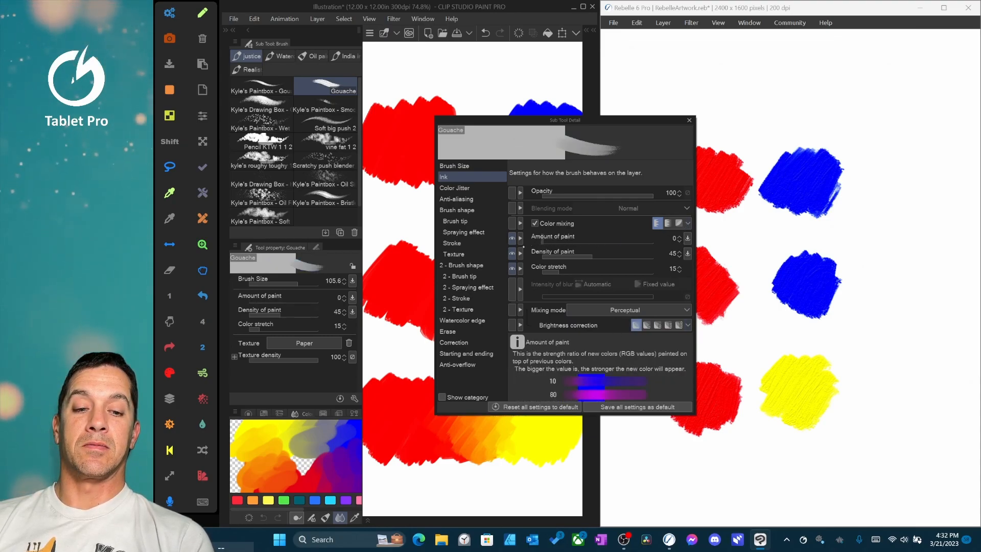
click(688, 120)
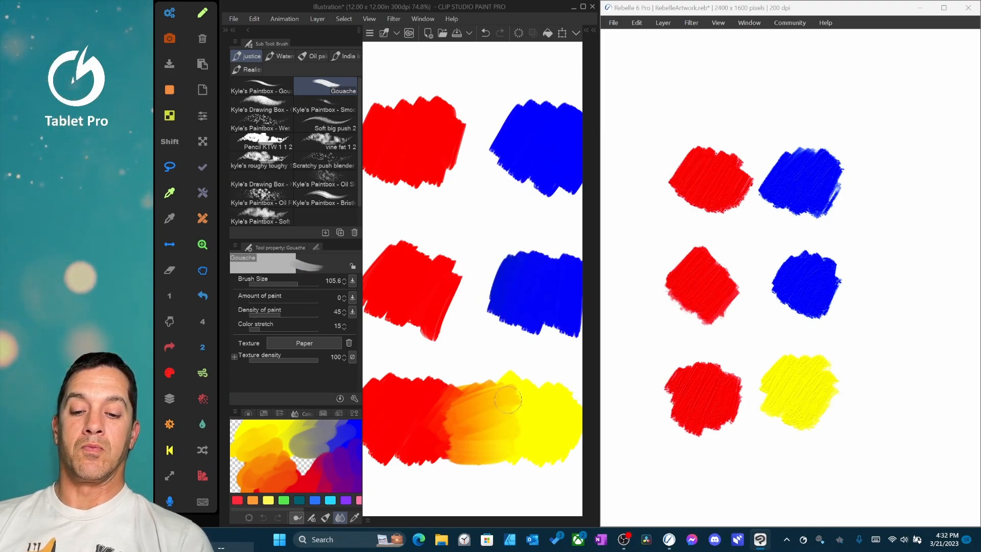
drag(510, 401, 475, 425)
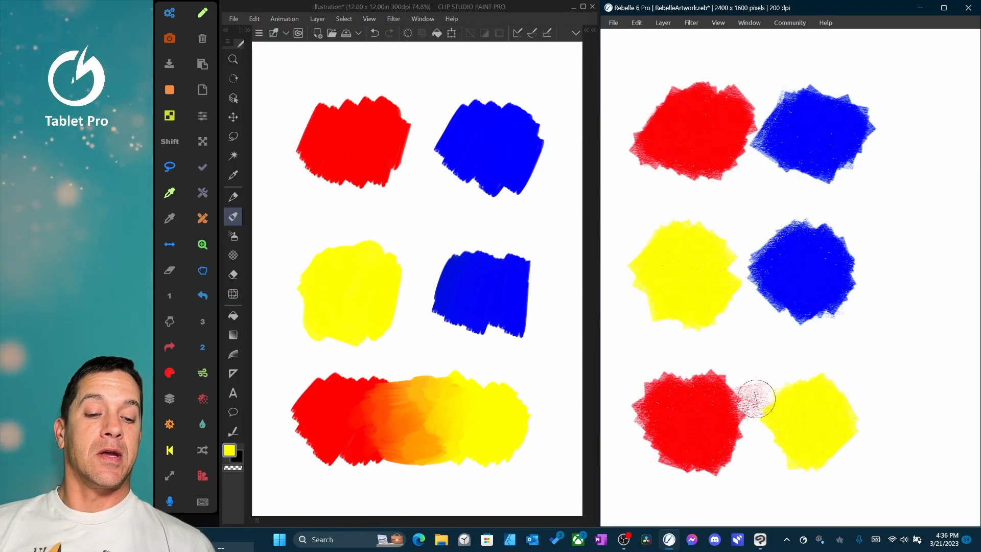
Step: Blend Rebelle's bottom red patch into yellow, forming a red-orange-yellow strip
drag(750, 400, 782, 413)
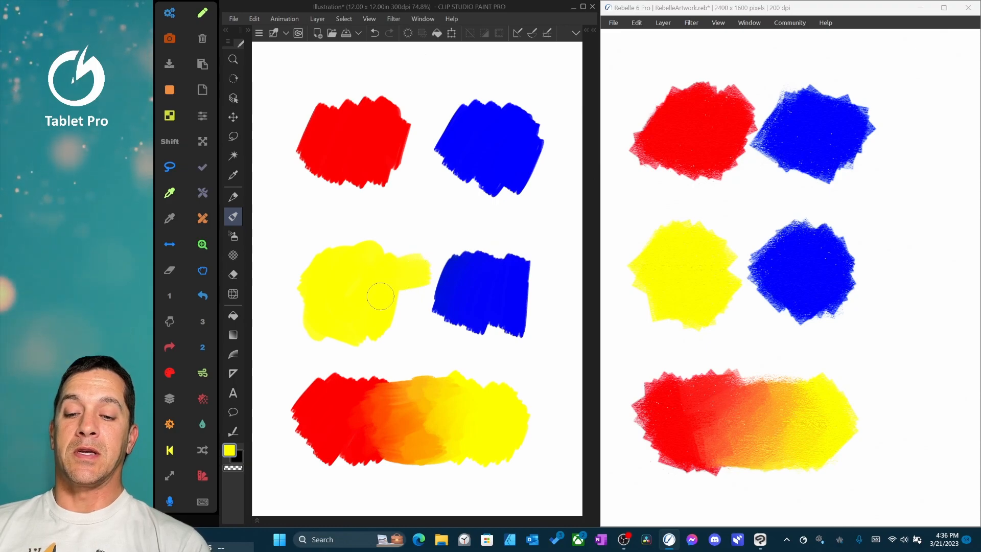
Step: Mix the middle yellow and blue patches back and forth into a green transition
drag(382, 296, 454, 311)
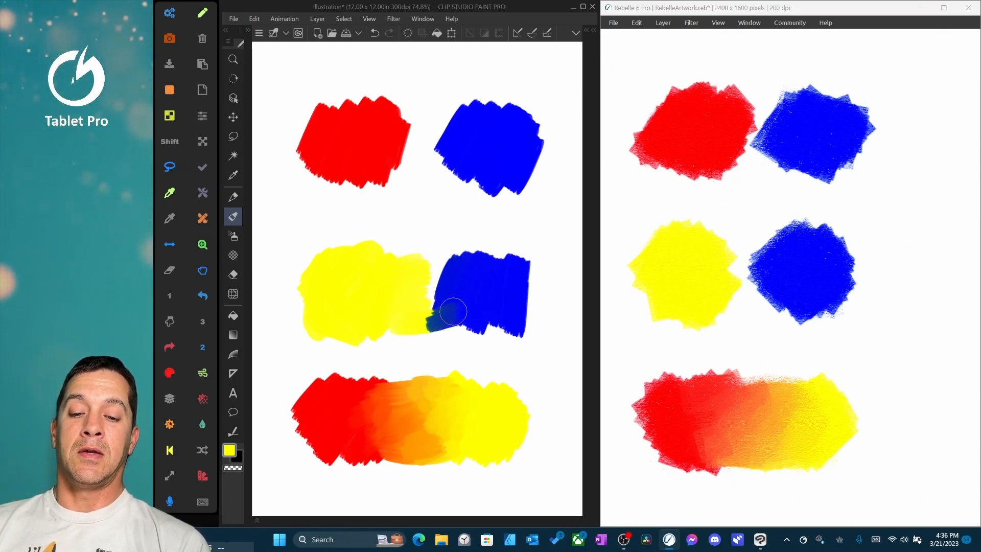
drag(453, 312, 385, 276)
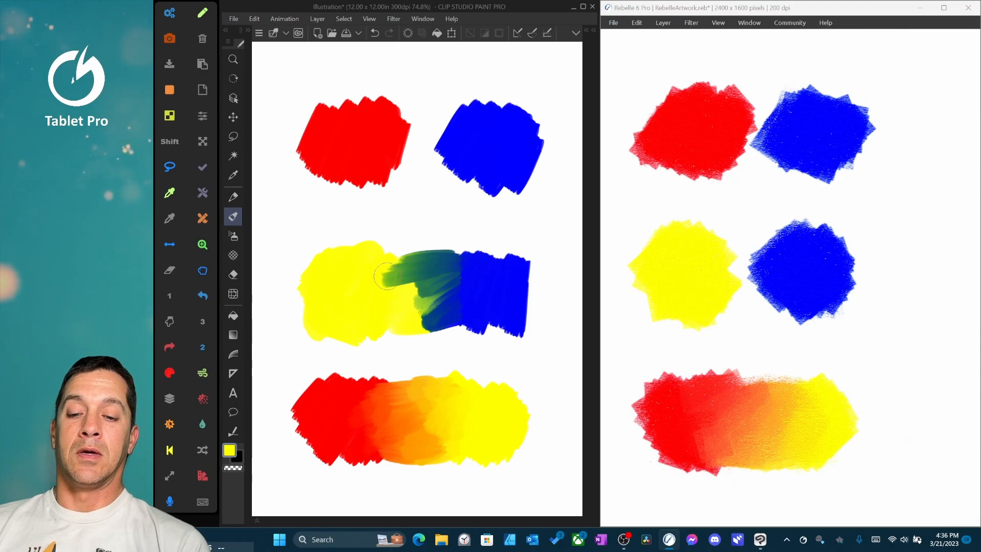
drag(385, 275, 451, 276)
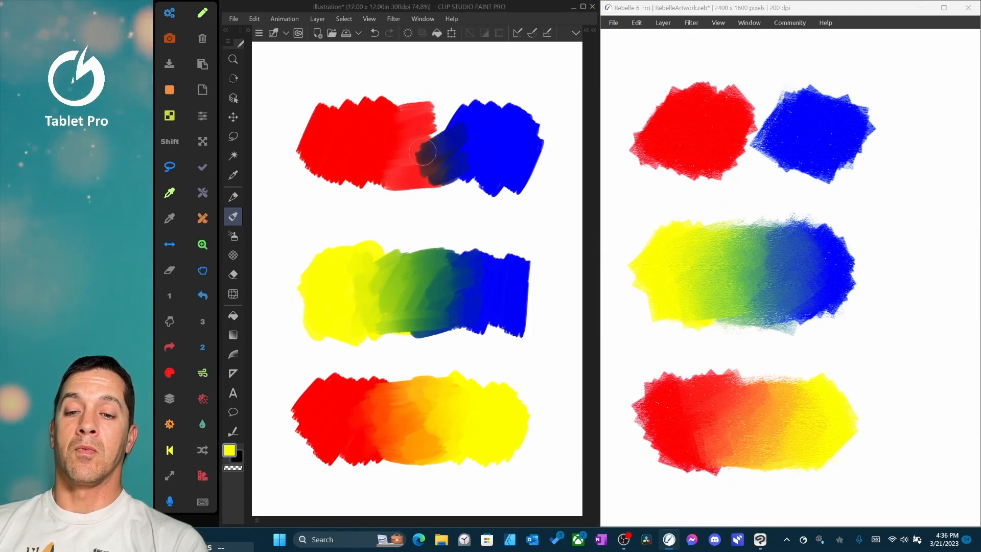
Step: Mix the top red and blue patches with repeated strokes into a dark purple middle
drag(425, 159, 391, 122)
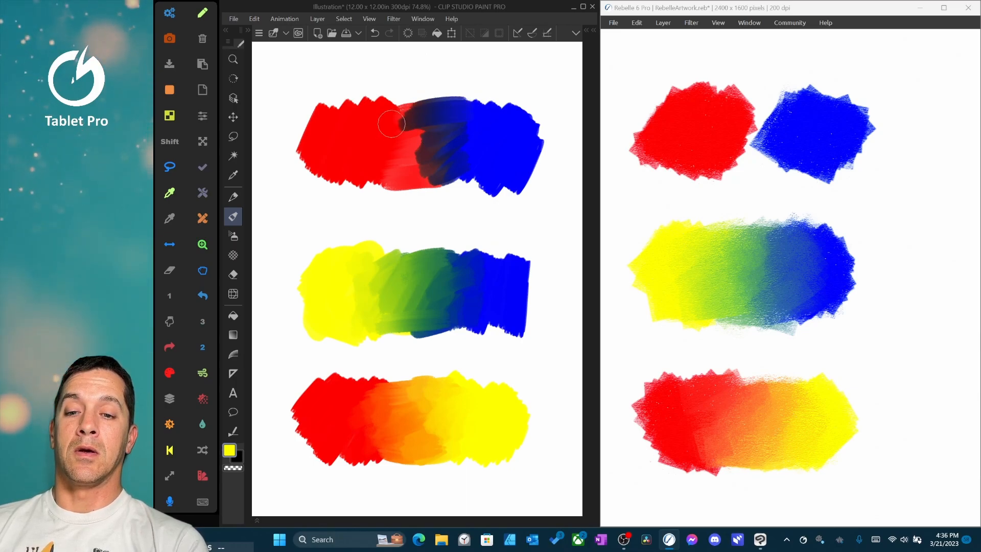
drag(391, 122, 428, 181)
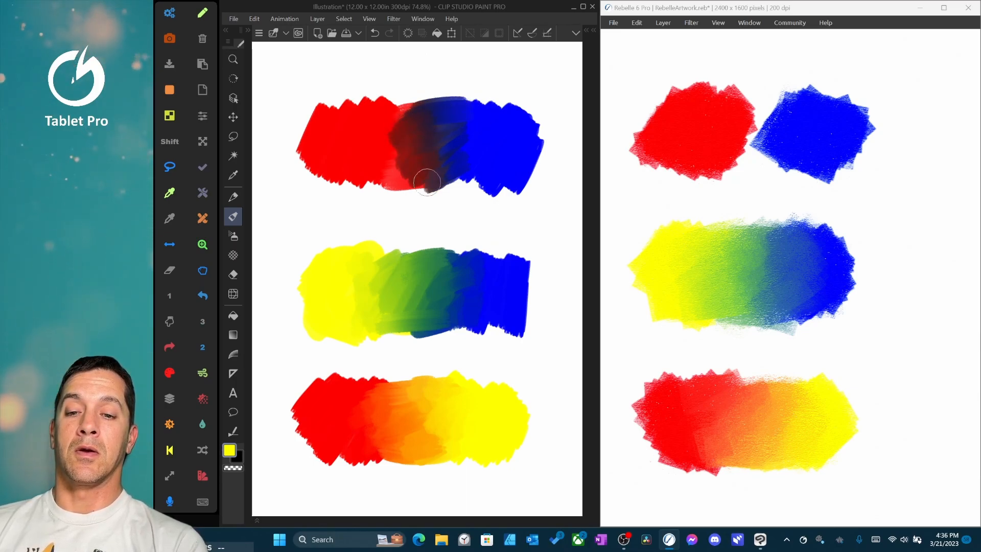
drag(426, 181, 383, 144)
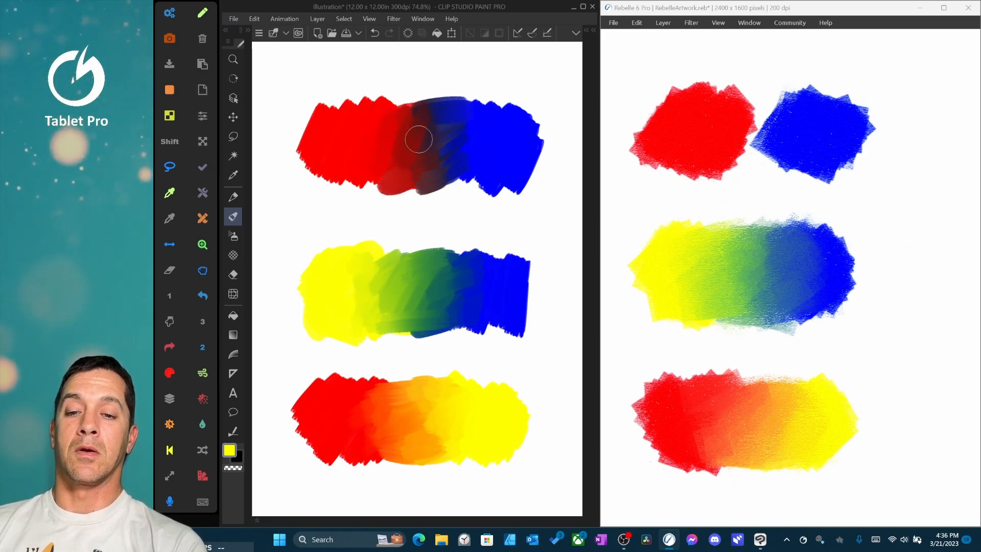
drag(418, 139, 484, 169)
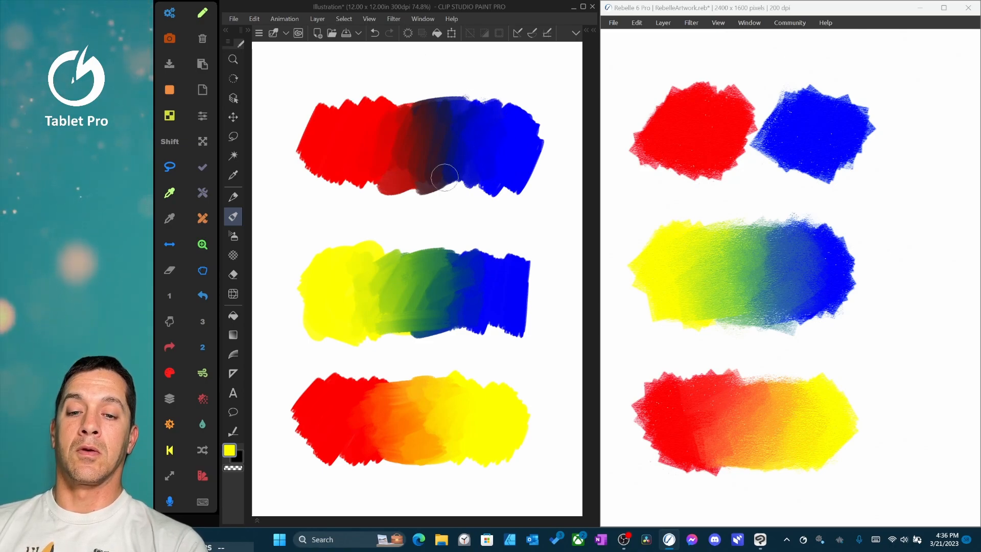
drag(444, 178, 394, 122)
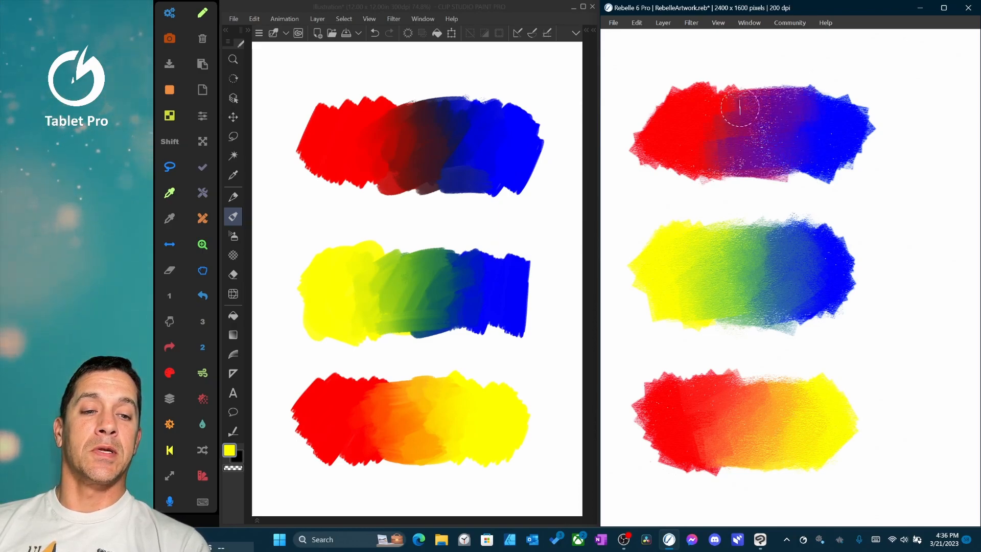
Step: Blend Rebelle's top red patch into blue, creating a purple transition
drag(741, 109, 747, 122)
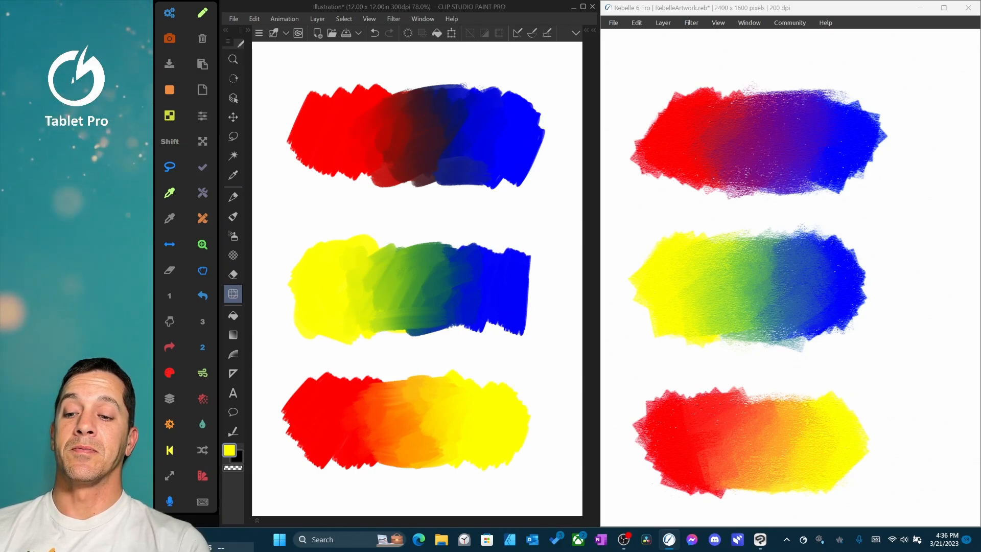
Step: Bring up the Sub Tool palette, check the Blend variants, and select Liquify
right_click(232, 295)
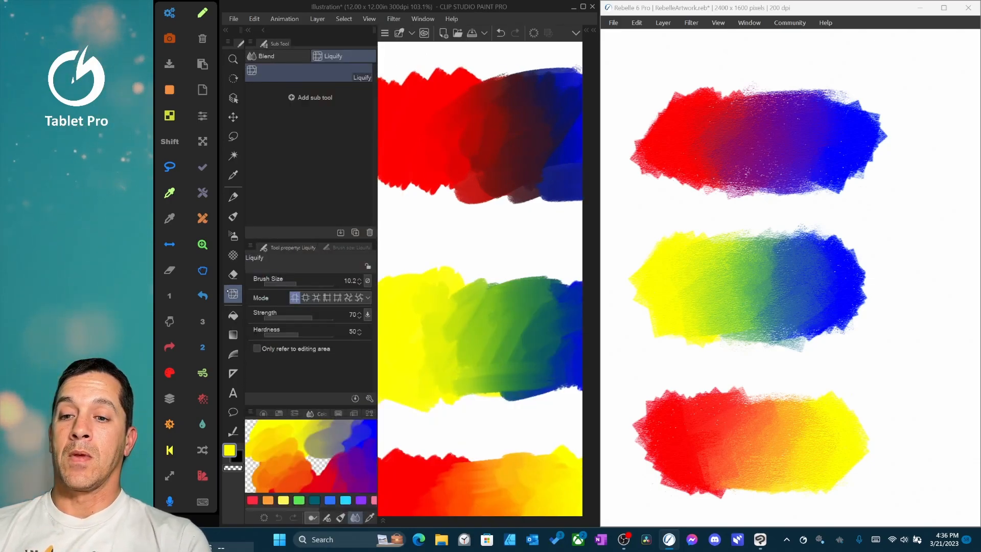
click(265, 56)
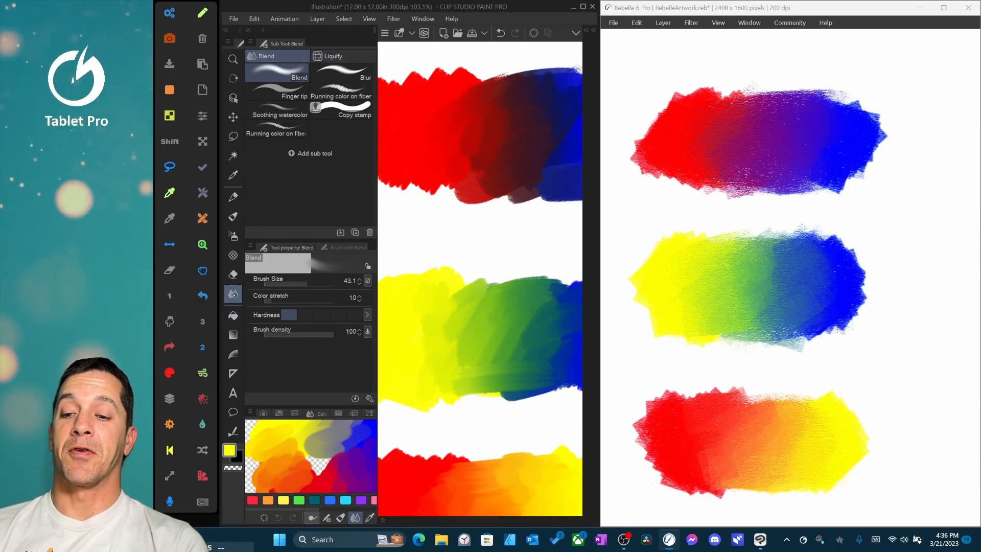
click(332, 56)
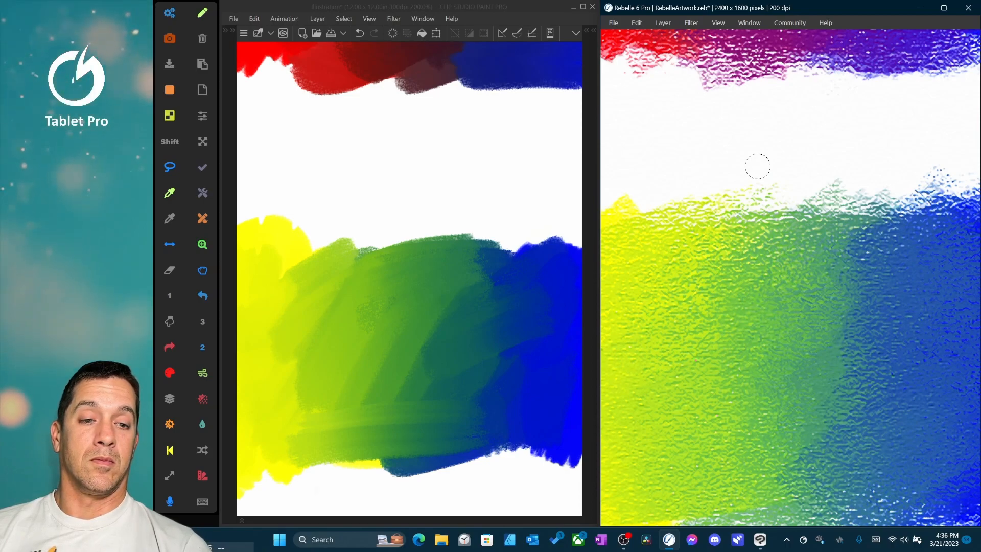
Step: Activate Rebelle's Liquify tool with Ctrl to dip the middle row's top edge
key(ctrl)
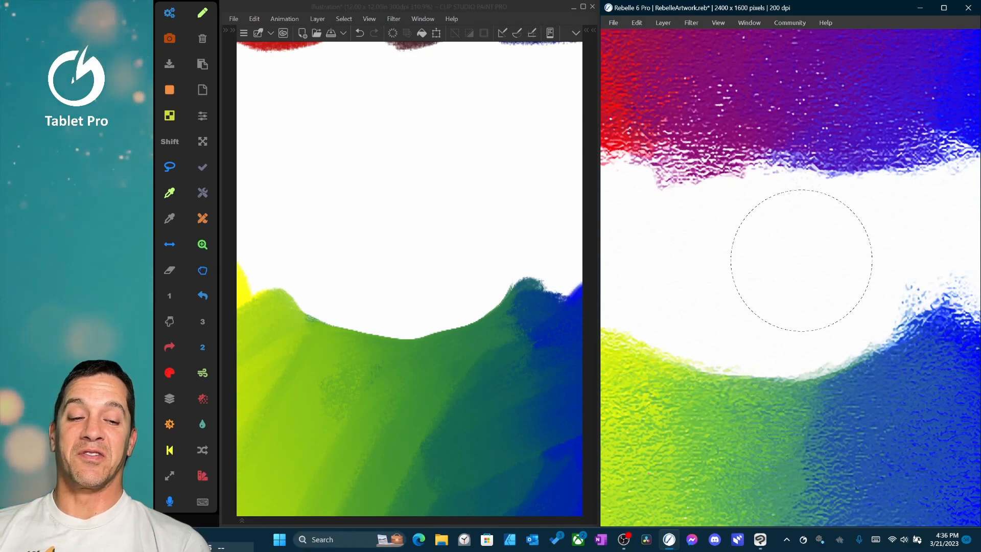
mouse_move(756, 297)
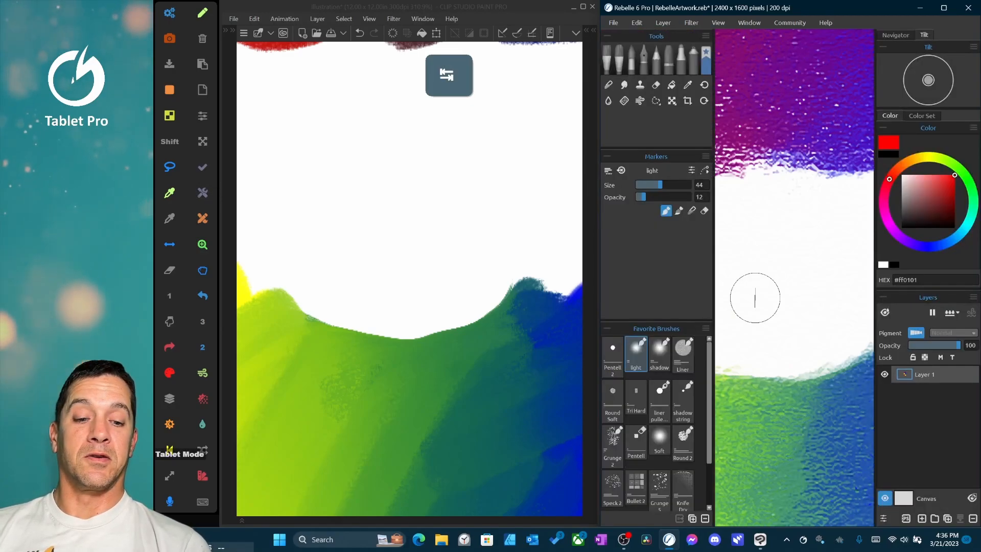
Step: Pick the black Pentell 2 pencil and draw four vertical strokes into the white gap
click(612, 352)
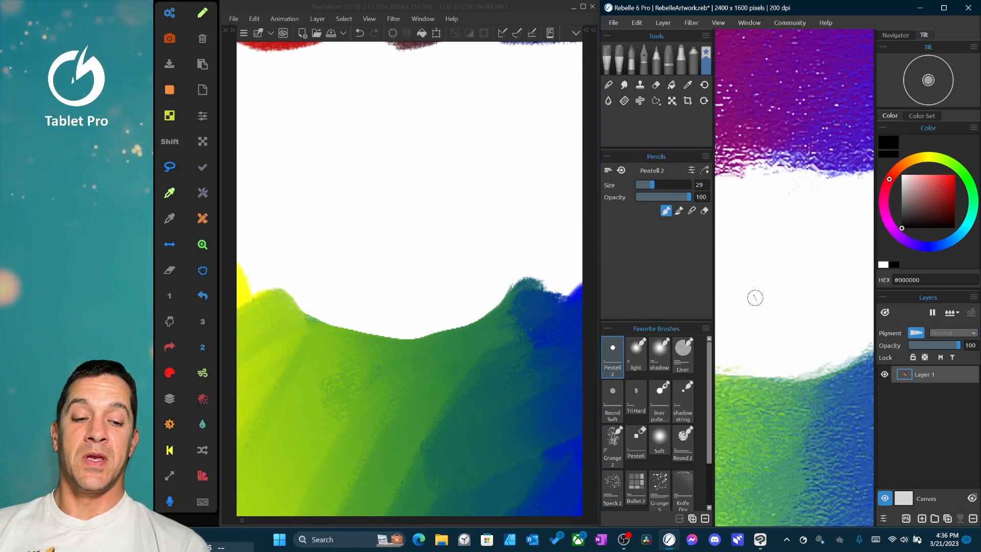
drag(755, 298, 745, 375)
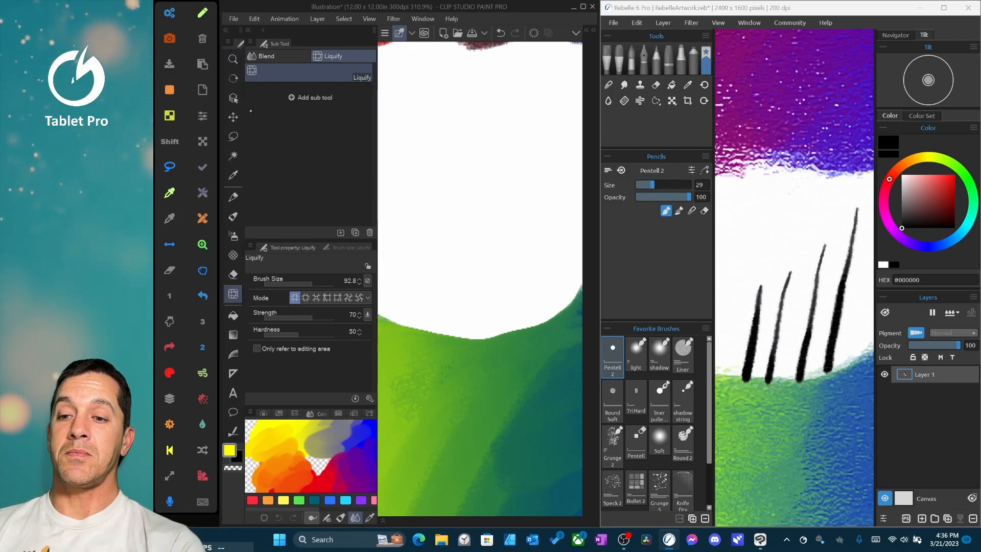
click(232, 196)
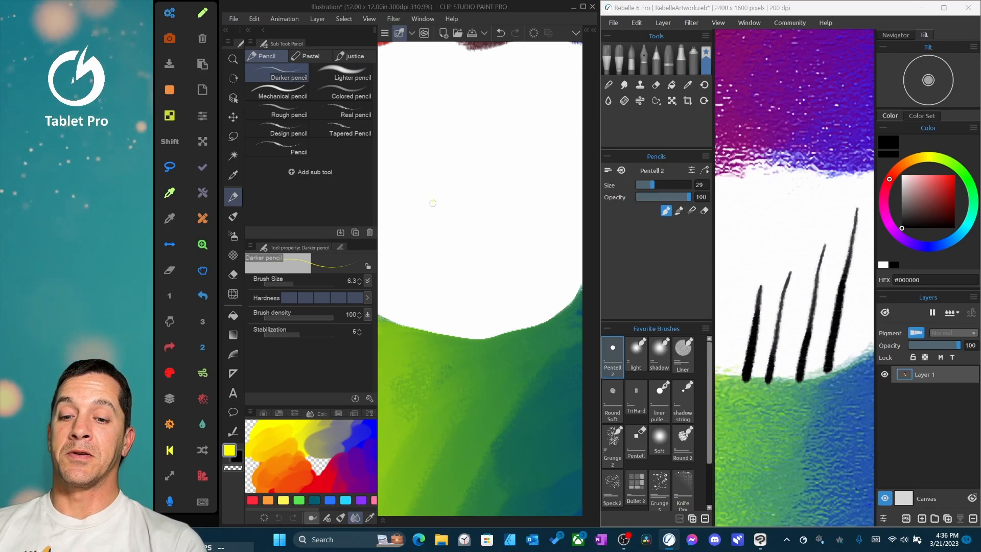
Step: Undo the last action and draw four diagonal black Darker-pencil strokes rising from the hill edge
key(ctrl+z)
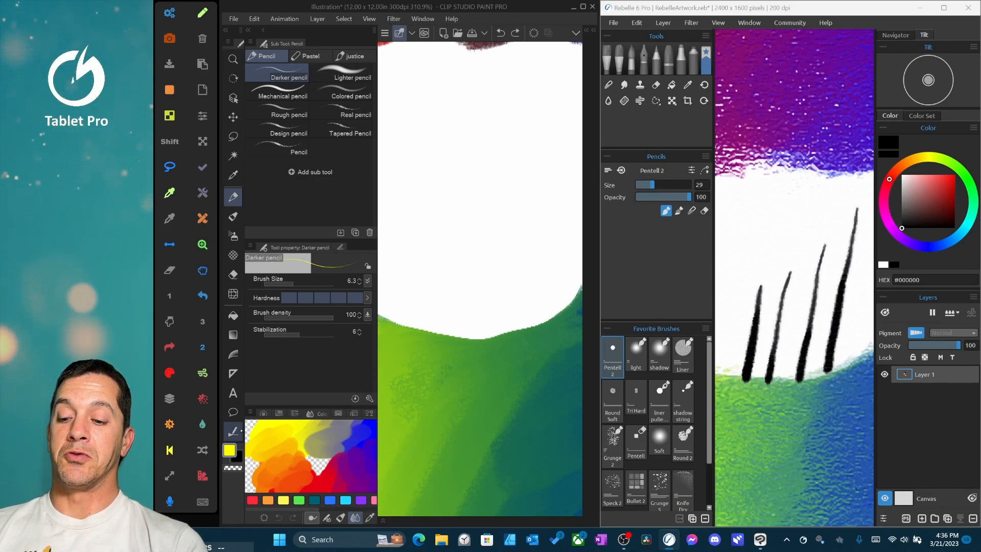
drag(438, 167, 407, 331)
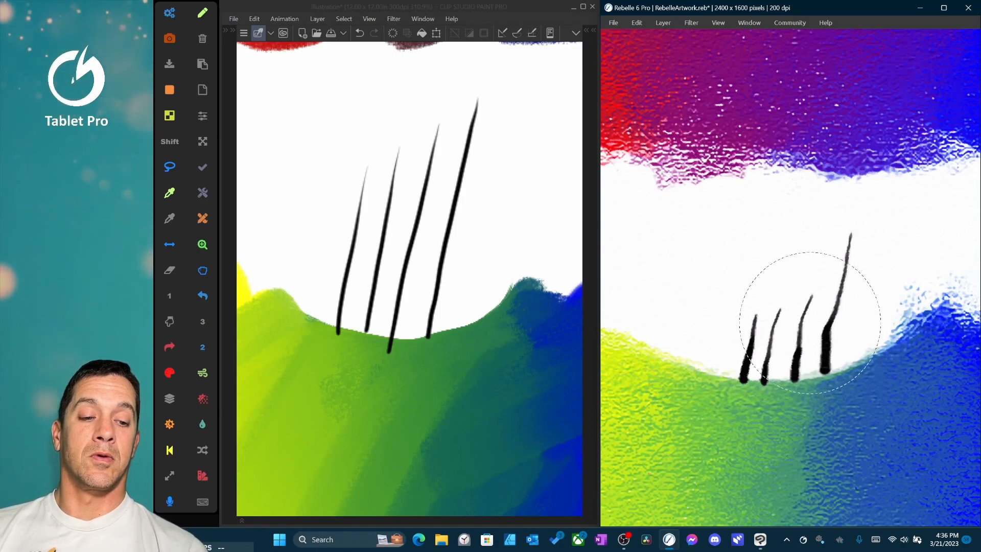
Step: Push the four pencil line tips upward with Rebelle's Liquify tool to lengthen them
key(ctrl)
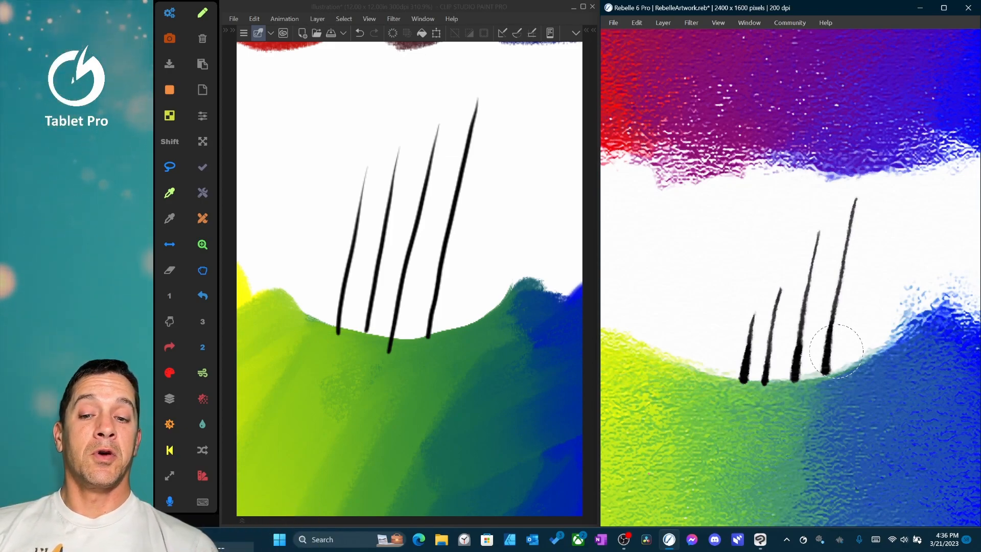
key(ctrl)
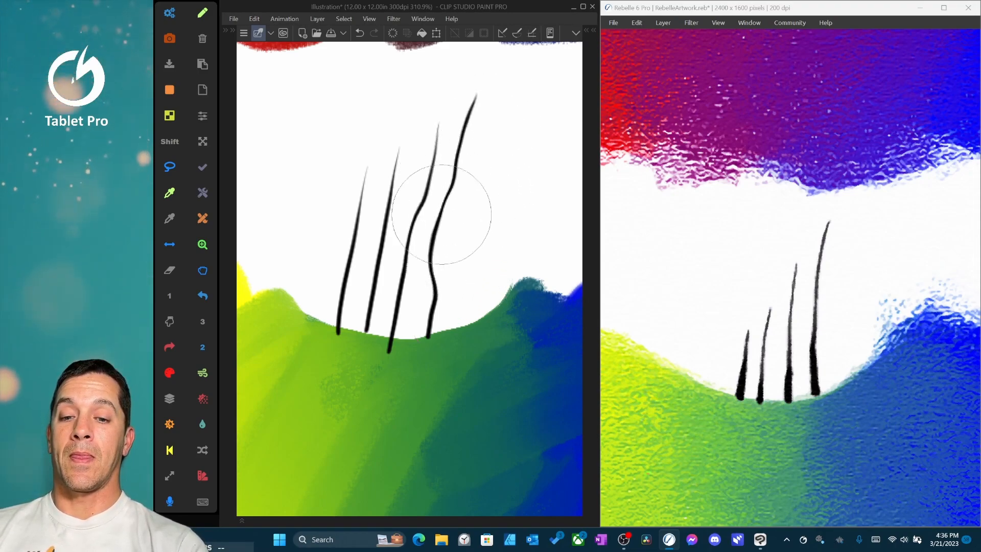
Step: Undo the wavy warp, then liquify the four line tops into slight bends
key(ctrl+z)
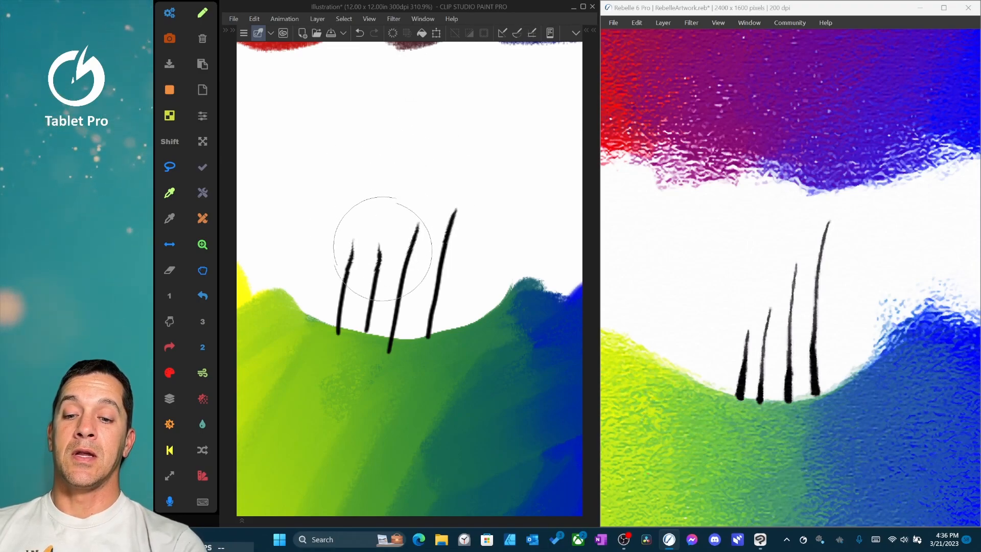
key(ctrl)
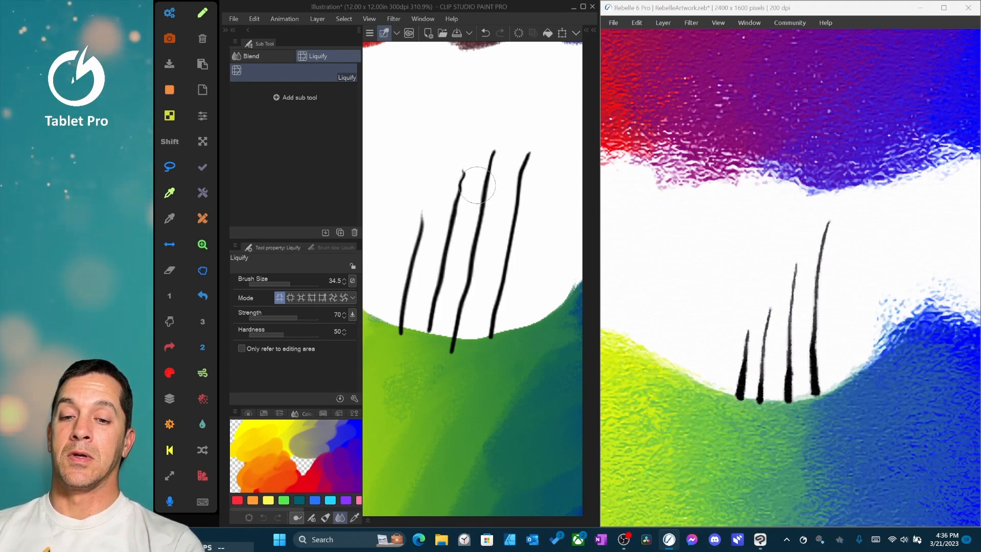
Step: Push the tops of the two left pencil lines sideways into jagged, wiggly bends
drag(479, 185, 450, 225)
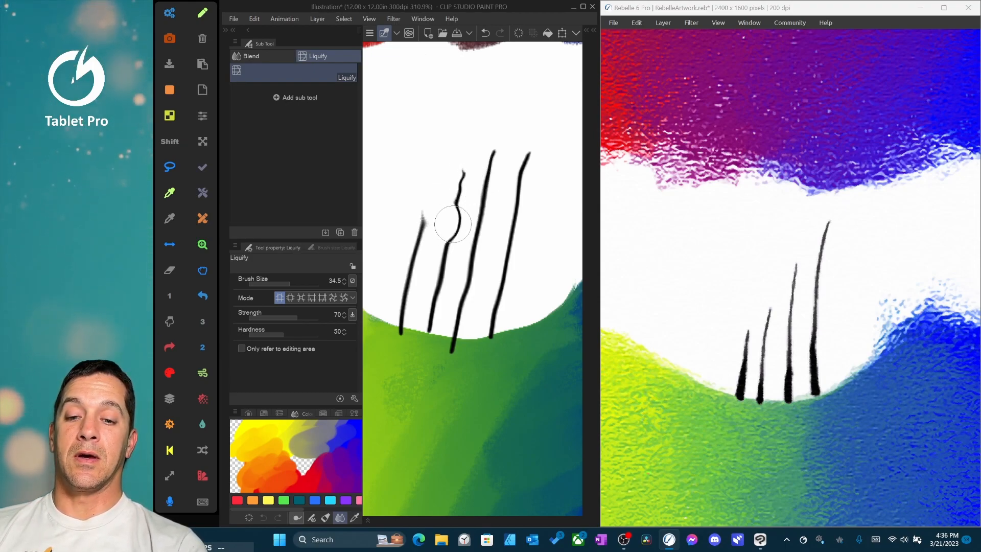
drag(454, 223, 405, 275)
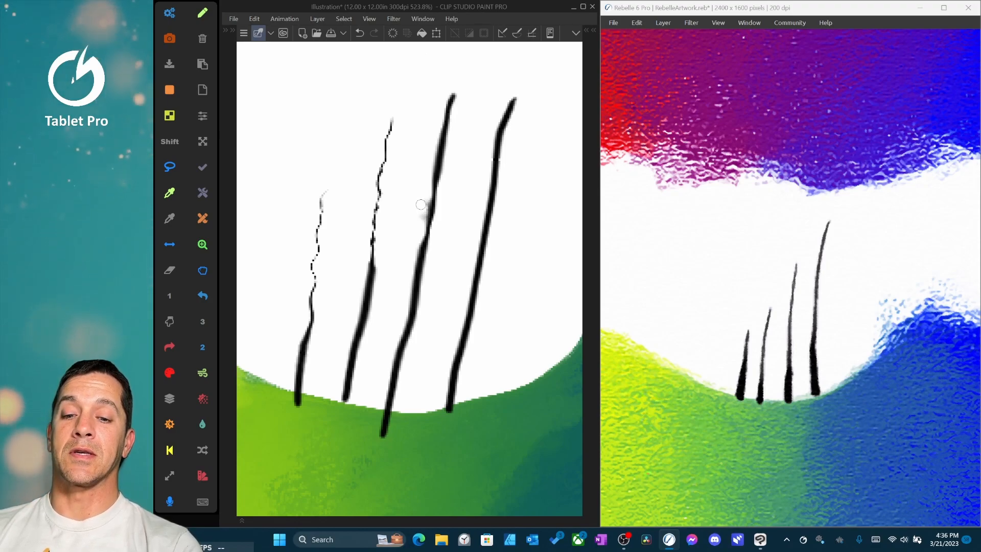
mouse_move(435, 216)
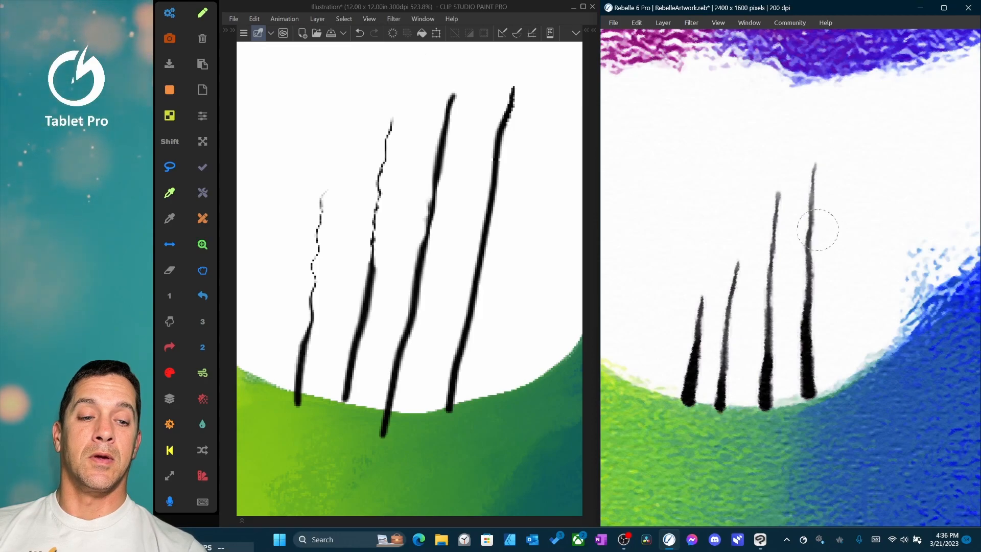
Step: Stretch the two rightmost strokes taller, thinning the tallest tip, and undo the last push
drag(813, 238, 820, 122)
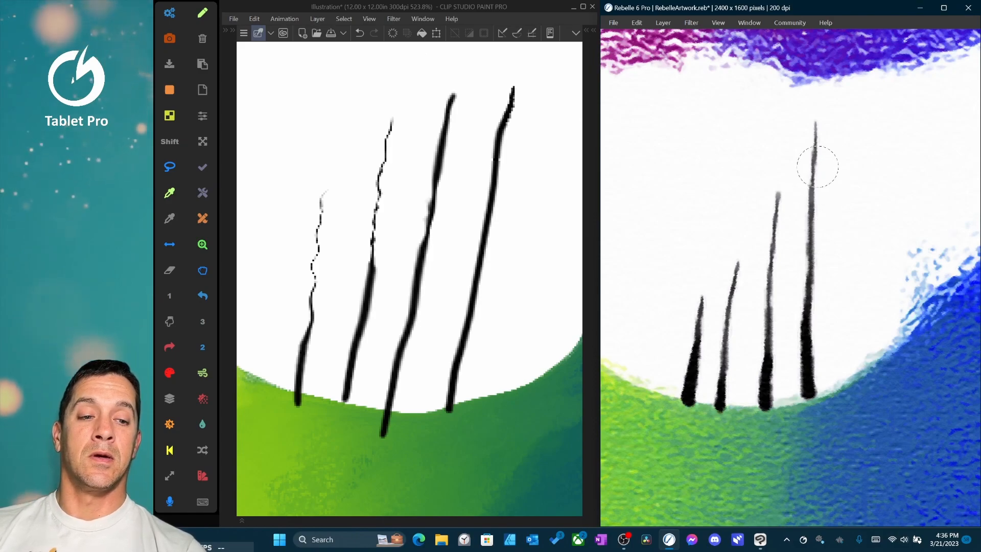
drag(816, 166, 819, 134)
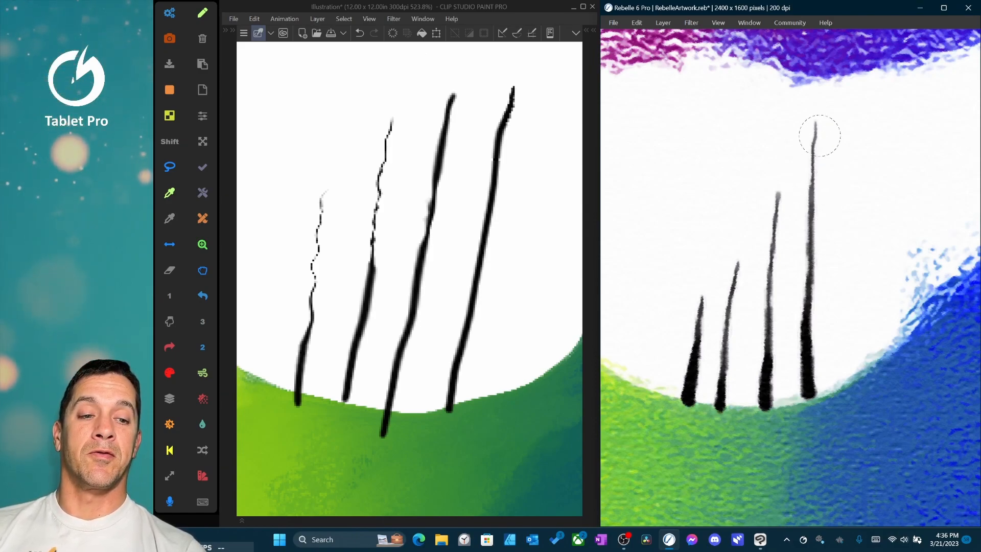
drag(816, 136, 835, 203)
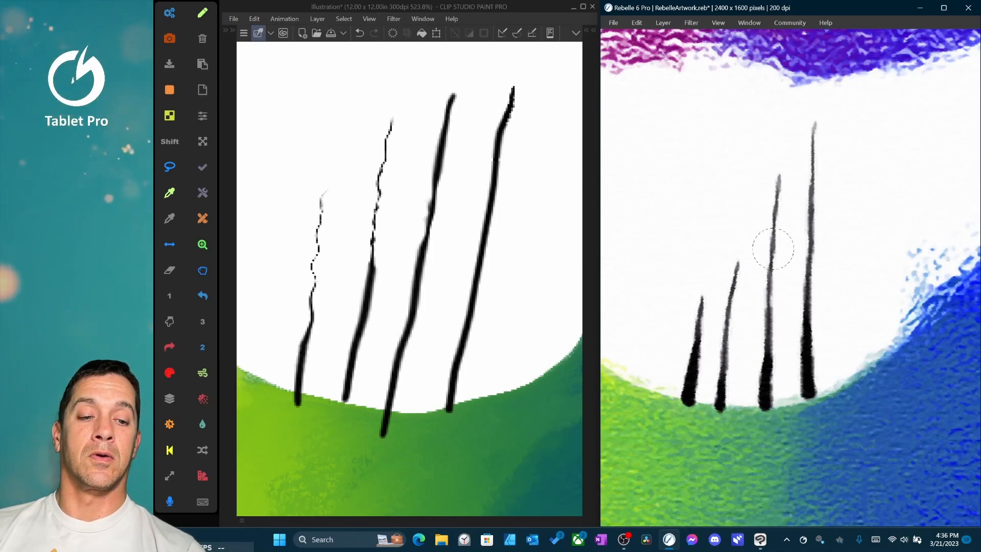
drag(775, 251, 777, 144)
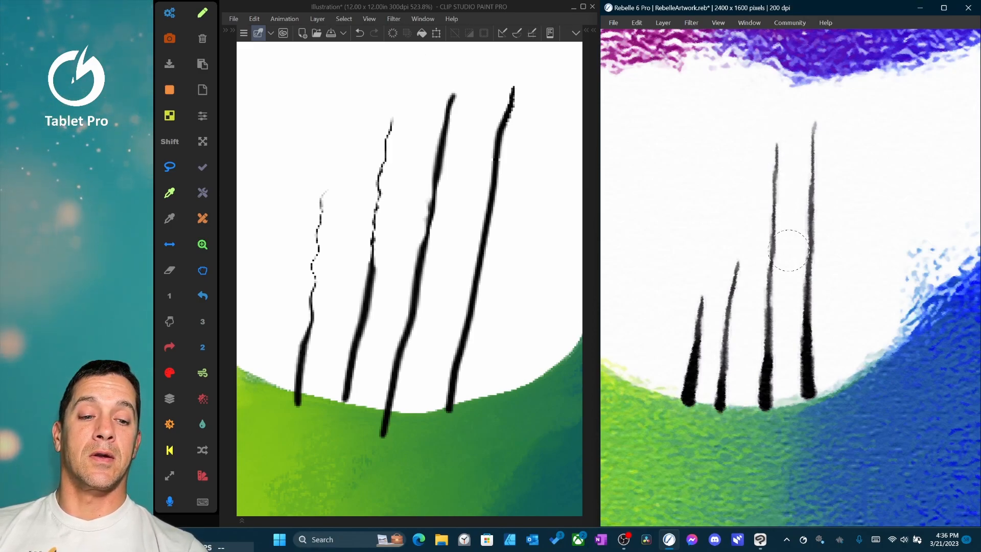
key(ctrl+z)
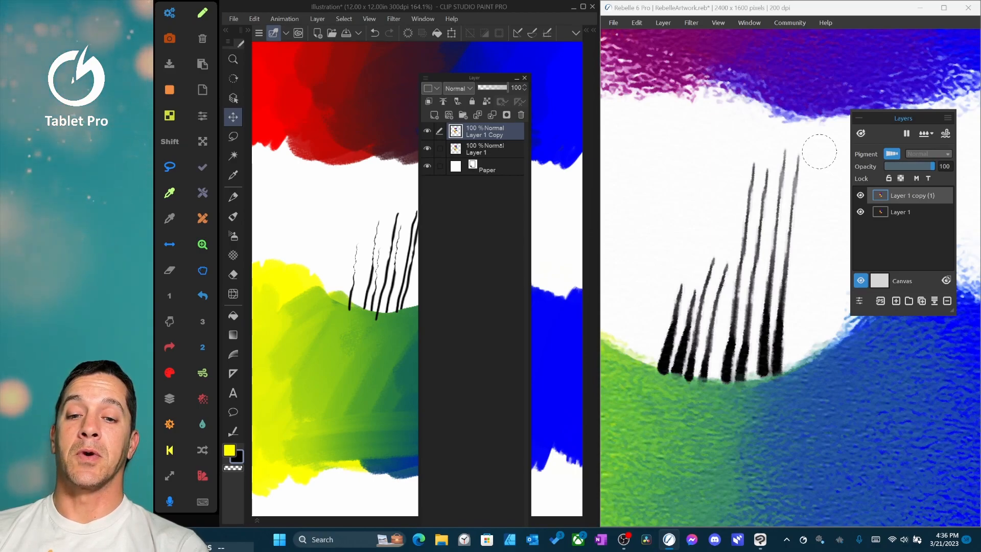
Step: Hold a modifier to multi-select Layer 1 alongside Layer 1 Copy
key(shift)
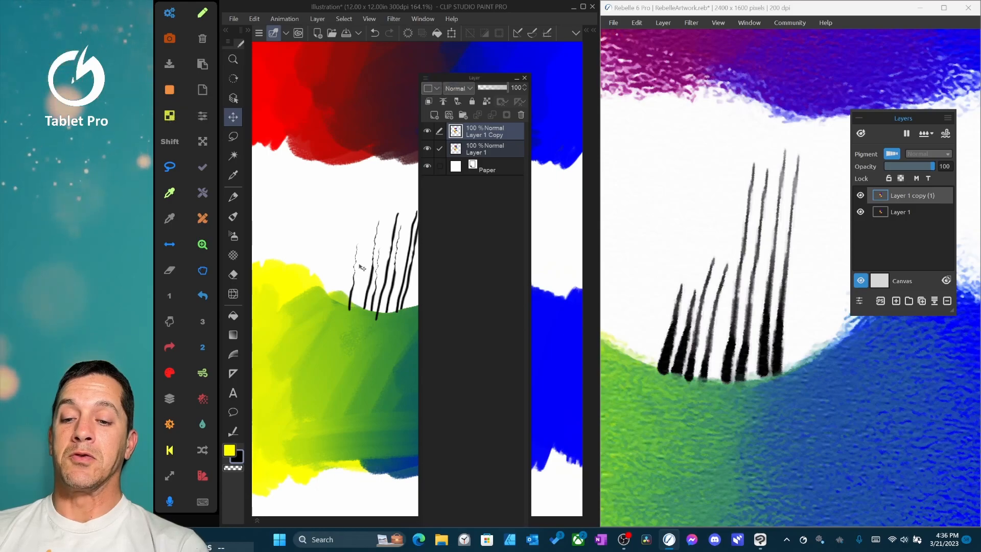
Step: Add Layer 1 to the selection and swirl both layers' lines with one Liquify push
click(232, 294)
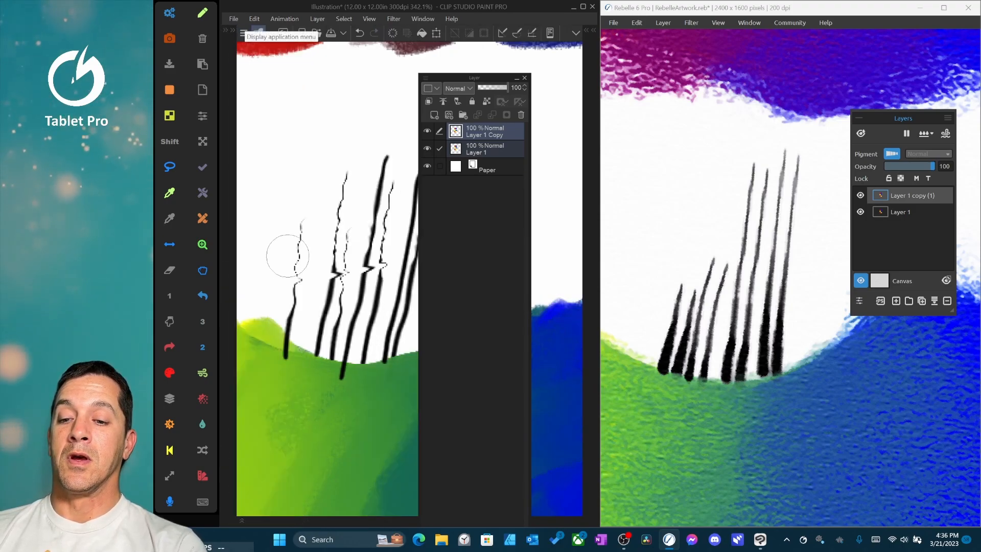
drag(287, 257, 406, 244)
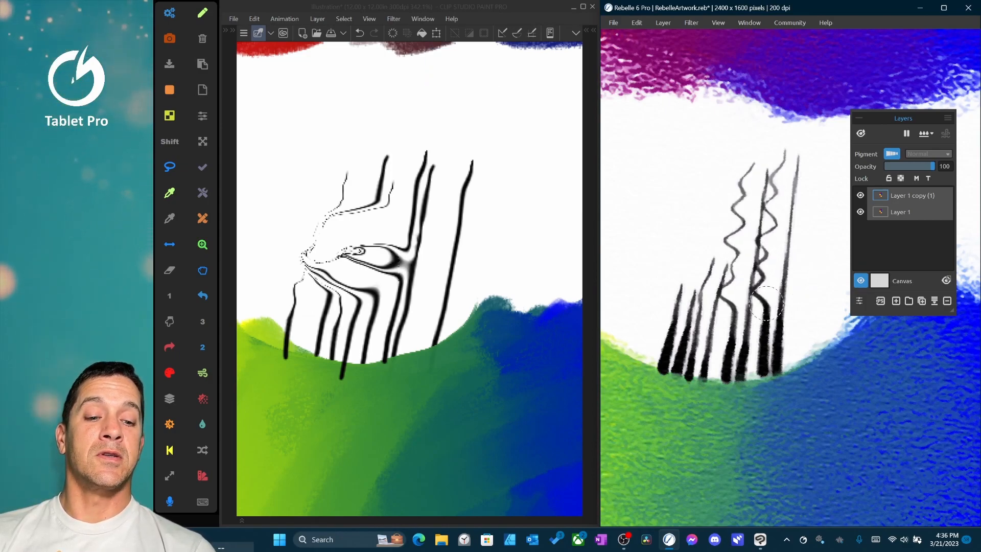
Step: Drag Liquify across the bases of both layers' lines, bending them into waves
drag(766, 306, 679, 338)
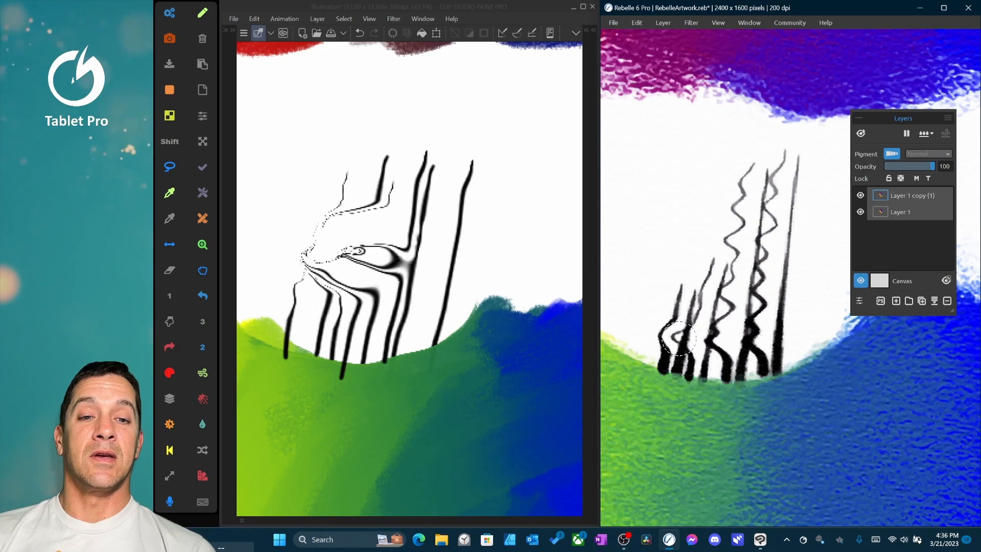